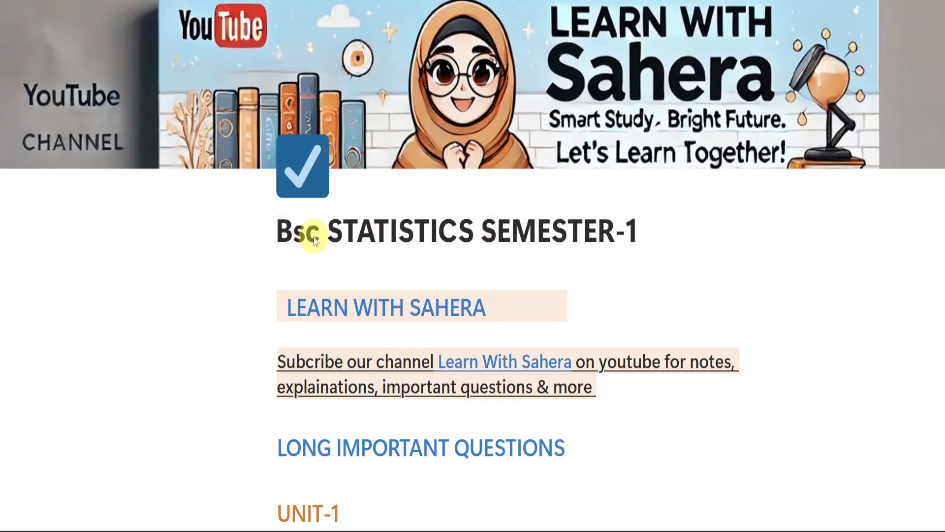
mouse_move(260, 306)
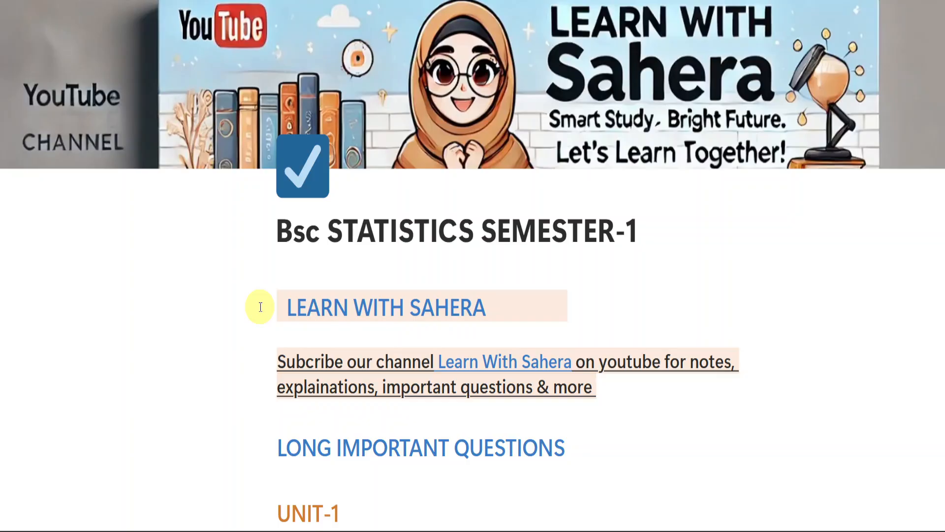
mouse_move(373, 307)
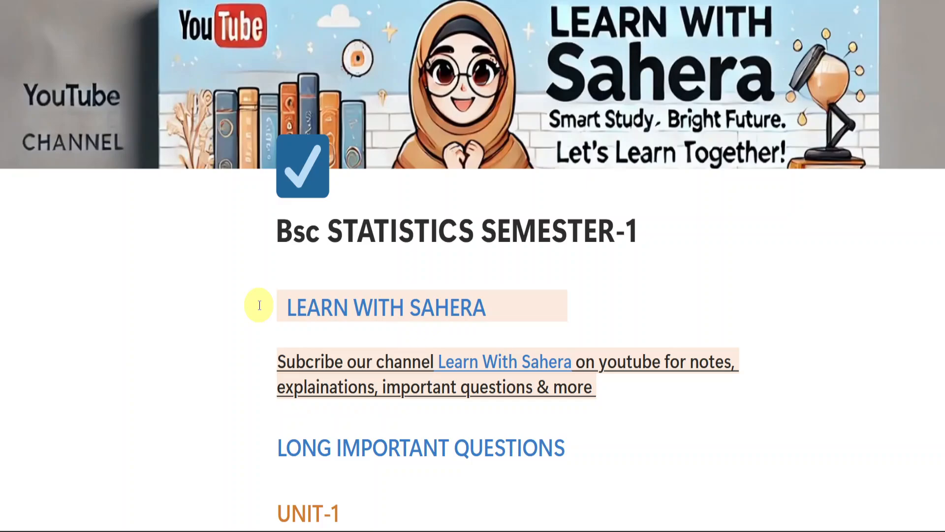
mouse_move(512, 417)
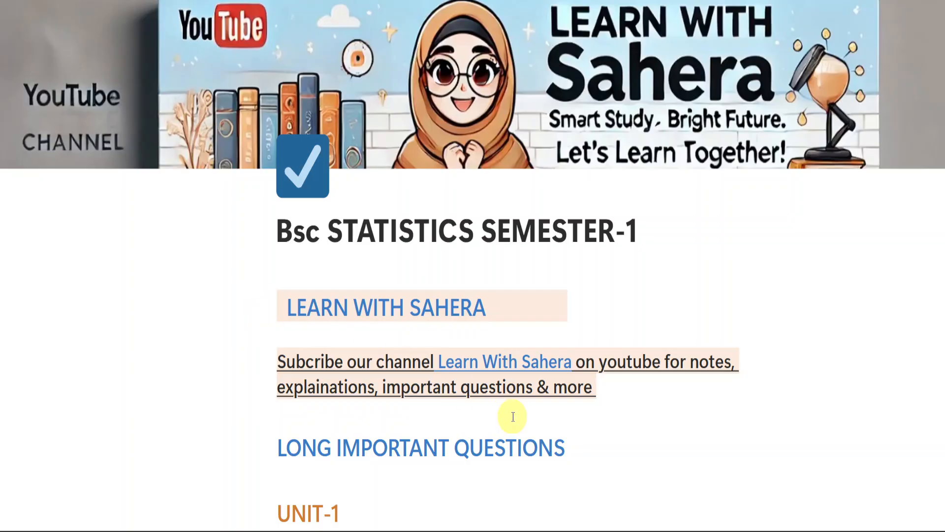
scroll(down, 3)
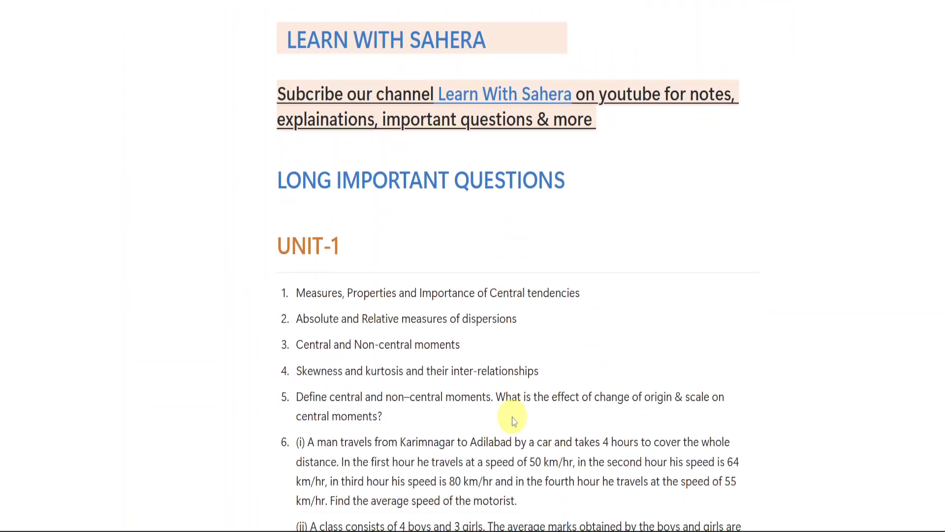
scroll(down, 3)
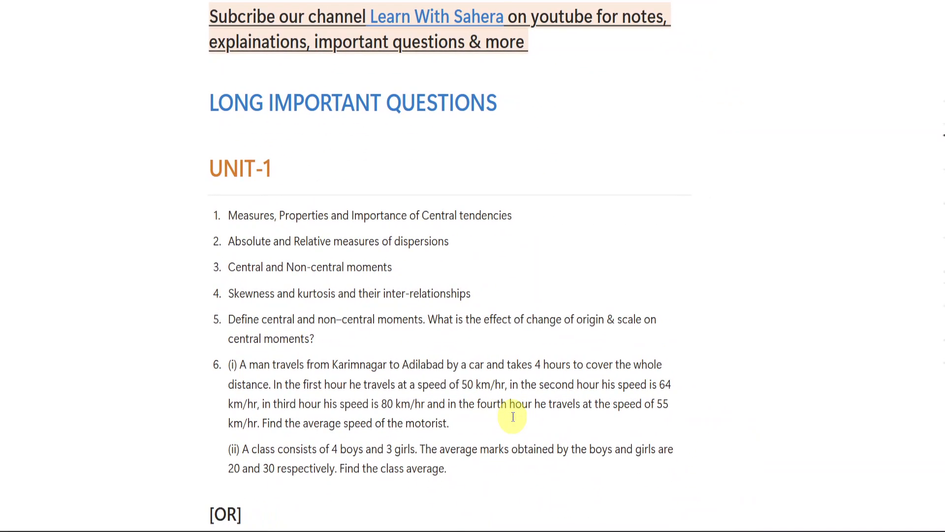
mouse_move(214, 169)
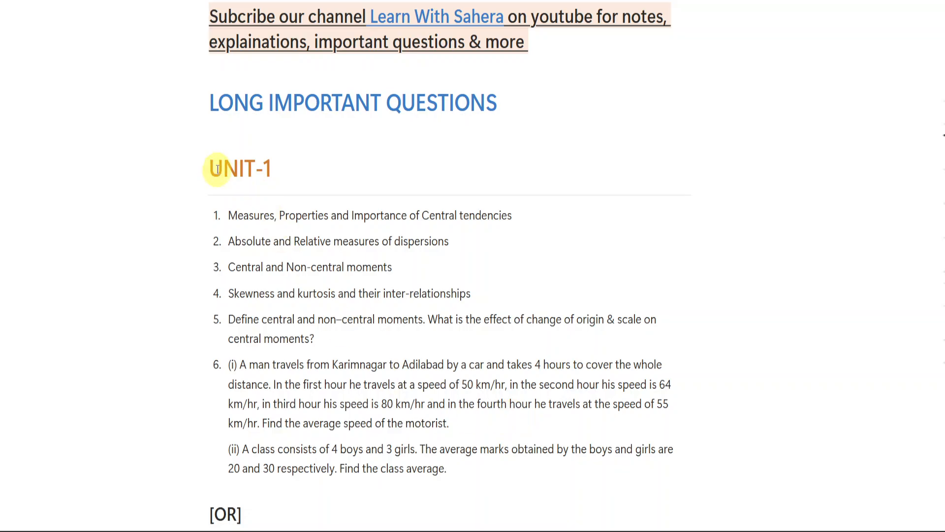
mouse_move(221, 462)
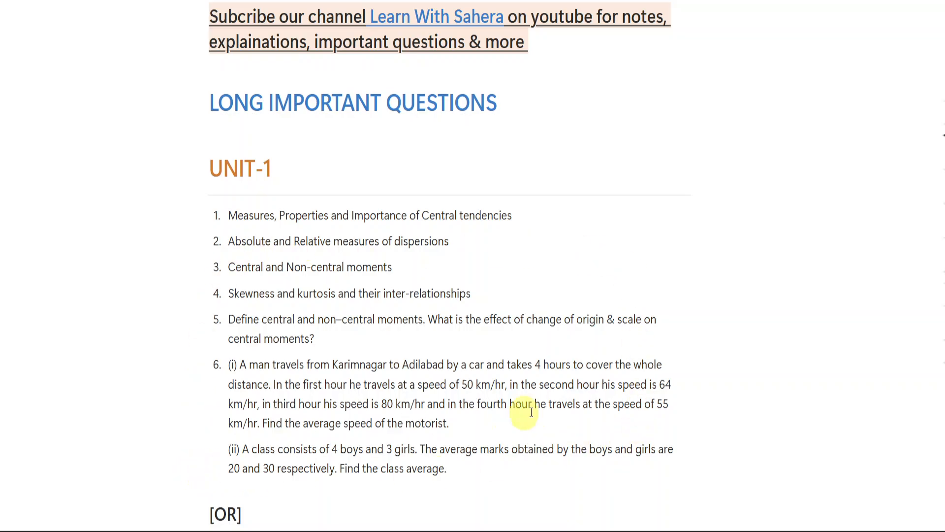
mouse_move(425, 432)
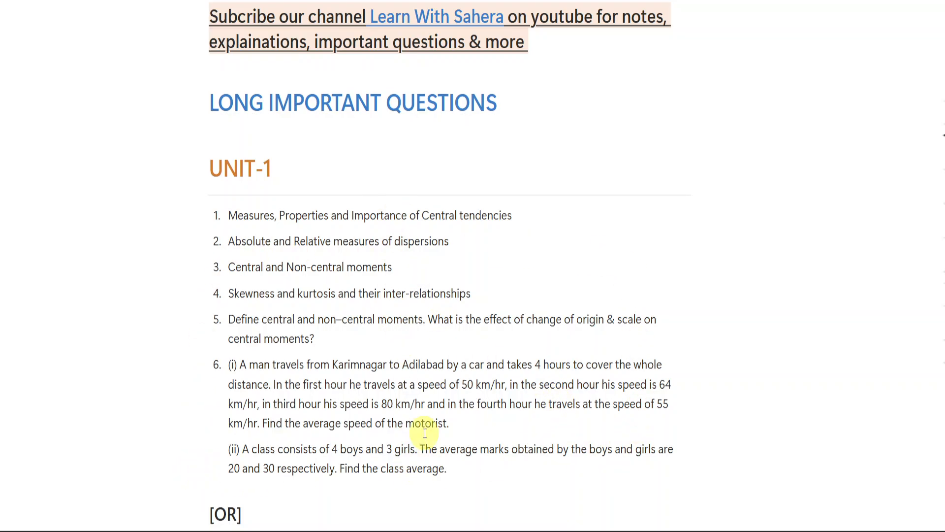
scroll(down, 3)
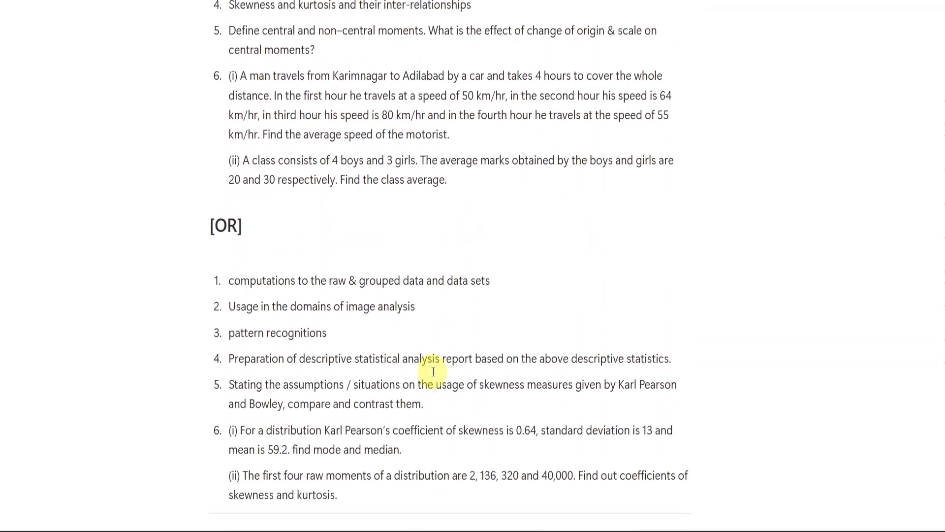
scroll(down, 3)
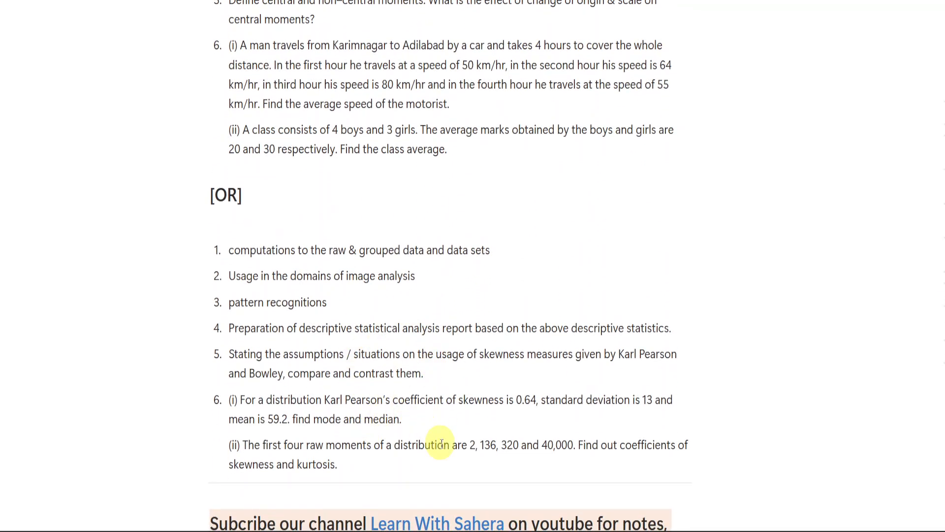
scroll(up, 3)
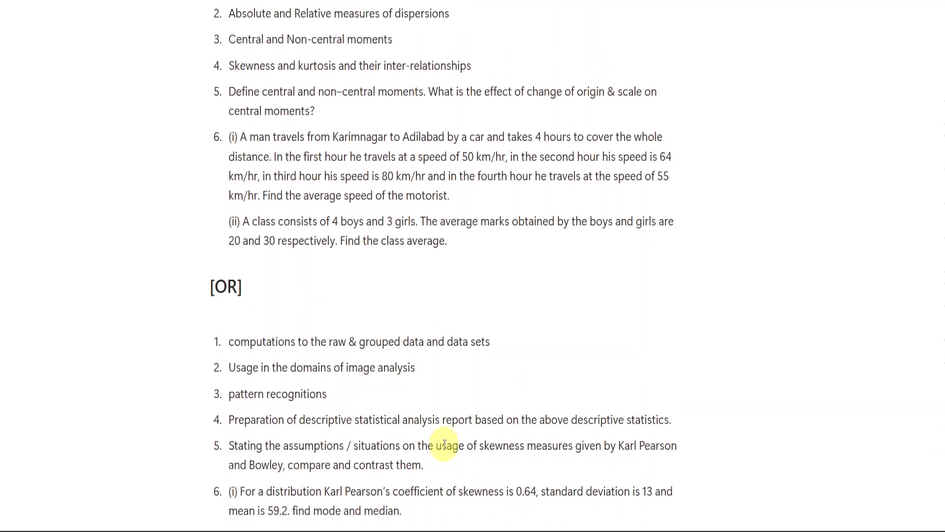
scroll(down, 3)
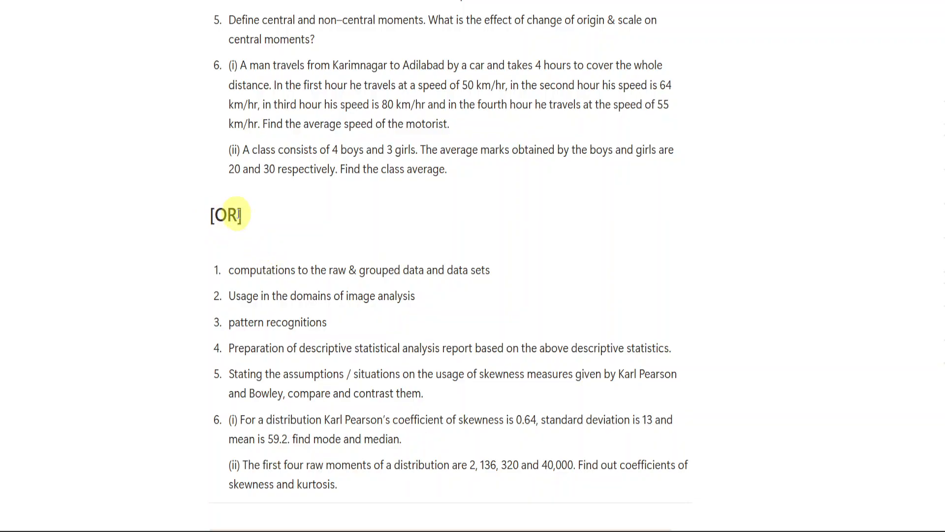
mouse_move(289, 210)
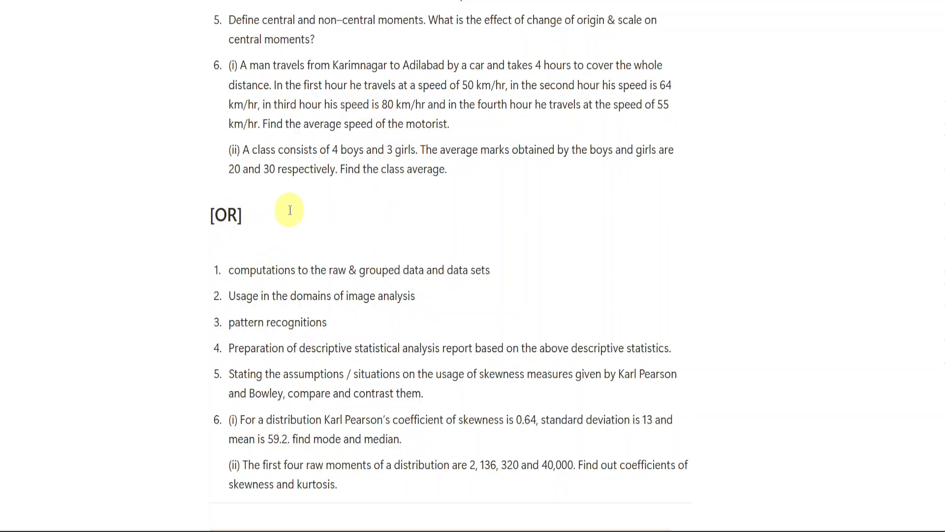
mouse_move(349, 373)
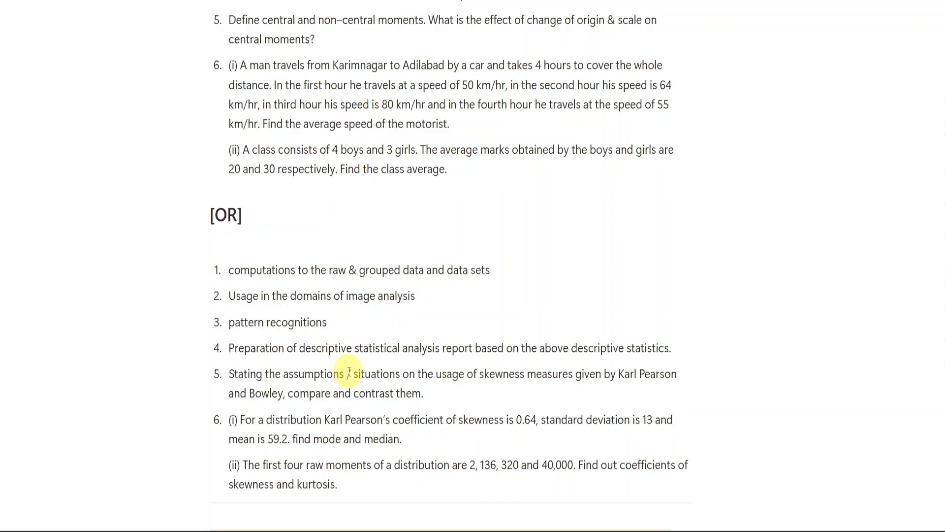
scroll(up, 3)
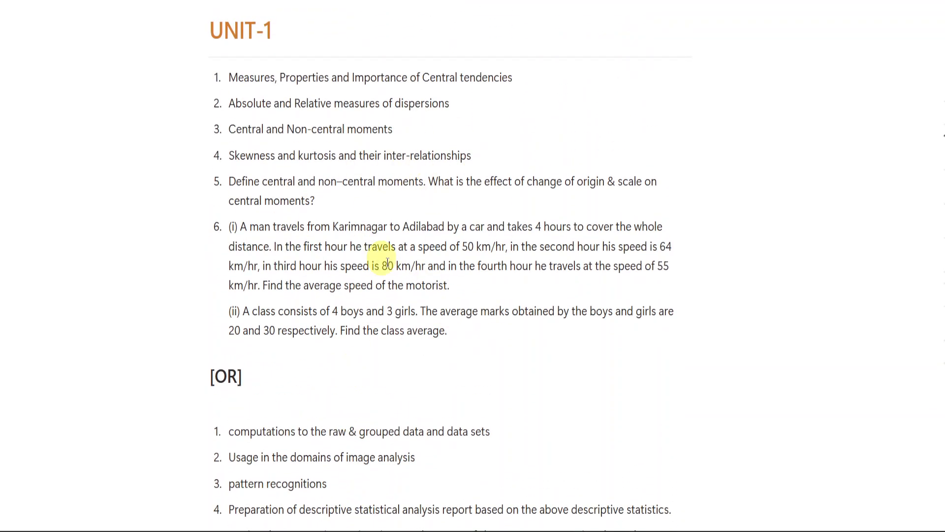
scroll(down, 3)
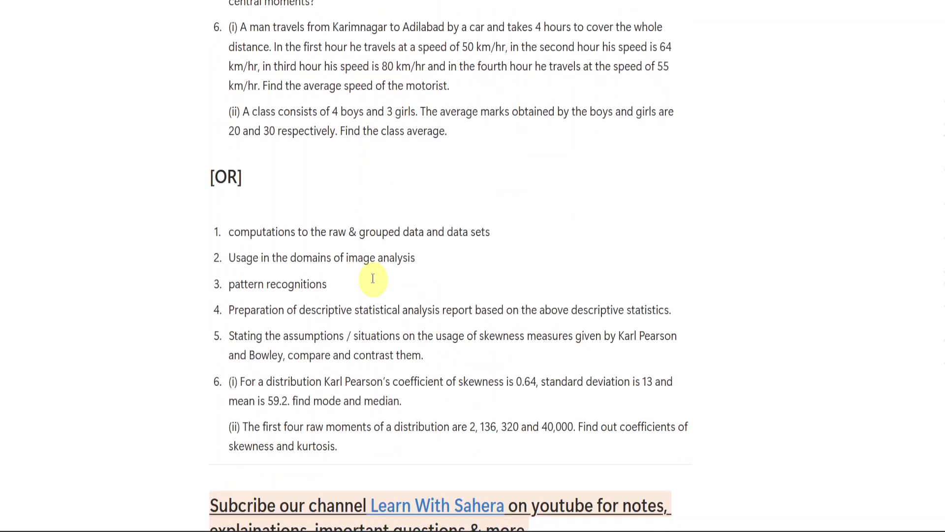
mouse_move(392, 328)
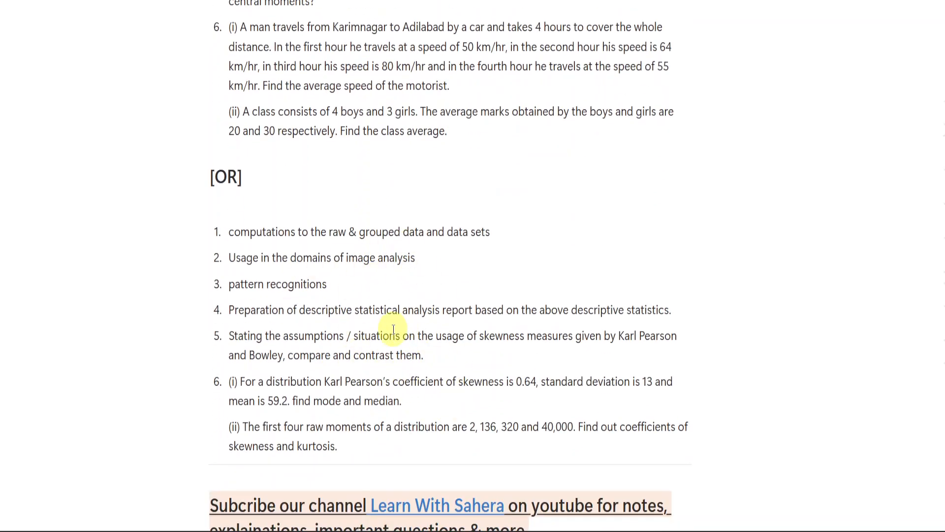
scroll(up, 3)
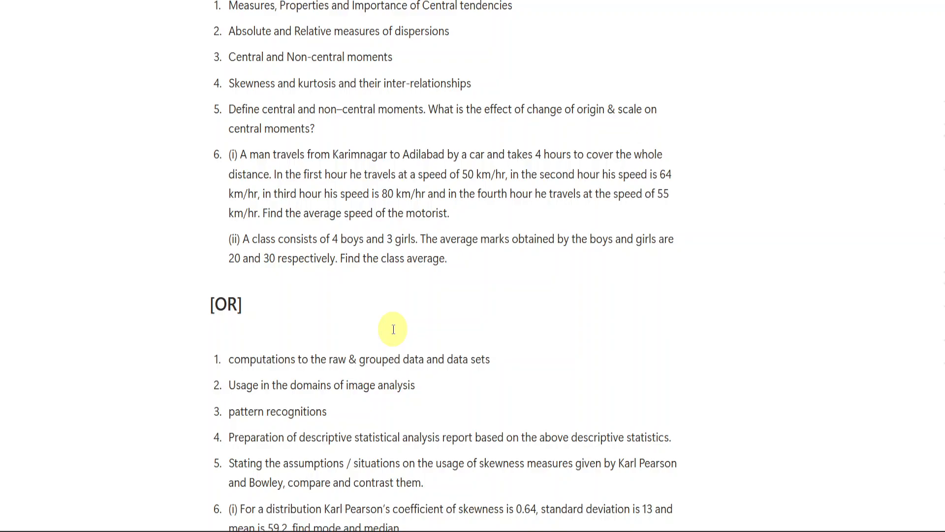
scroll(up, 3)
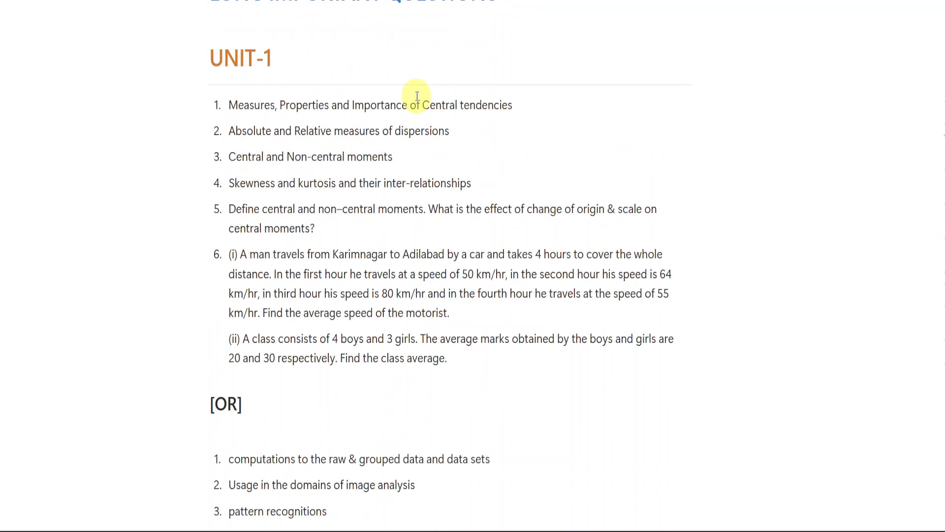
scroll(up, 3)
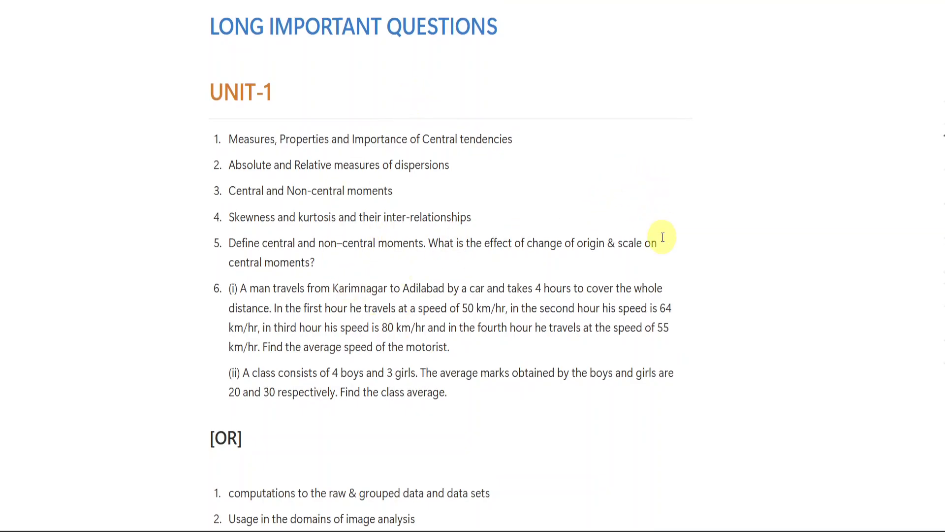
scroll(down, 3)
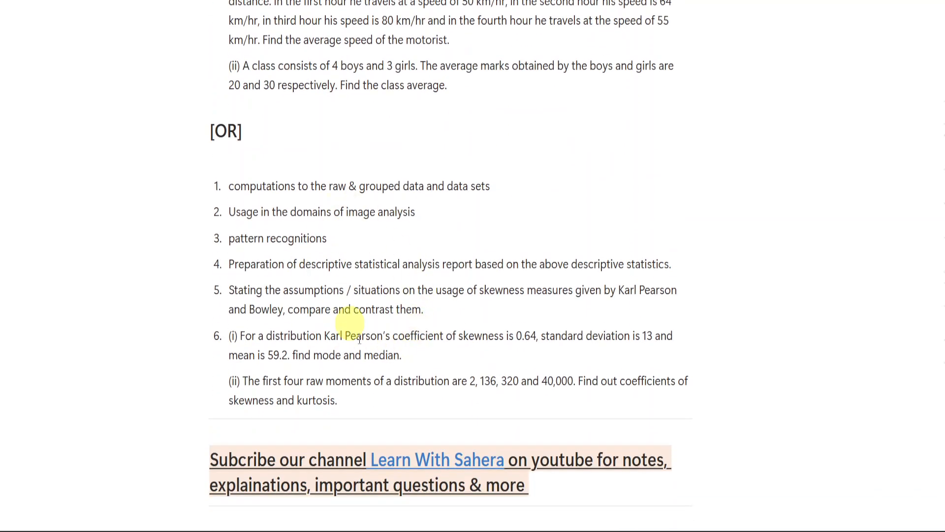
mouse_move(673, 280)
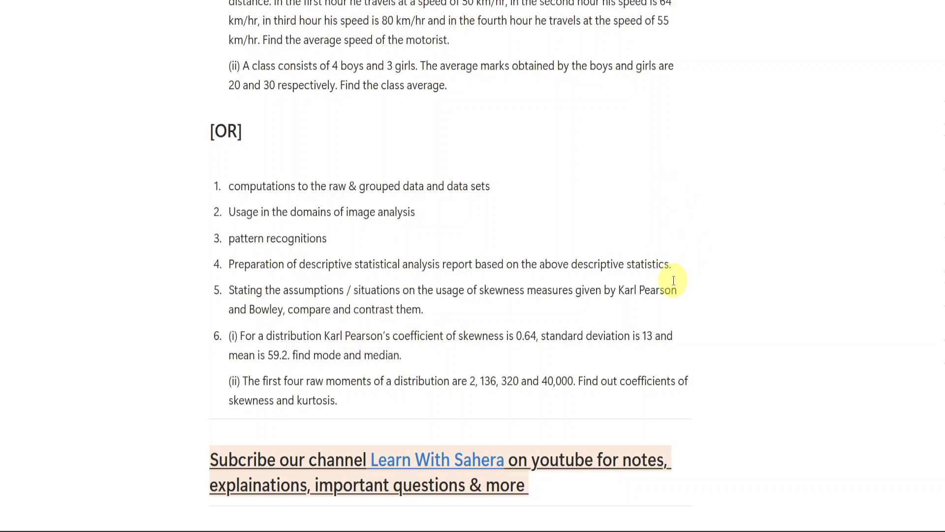
scroll(down, 3)
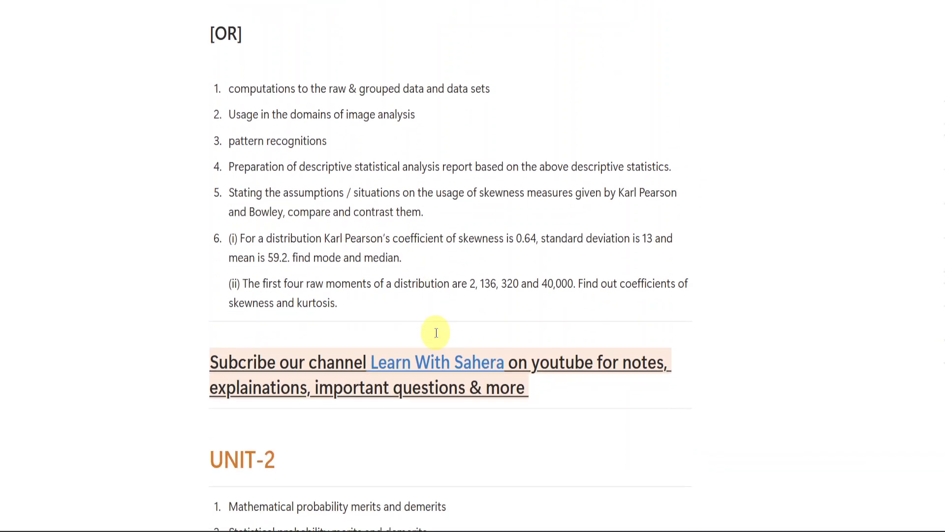
scroll(down, 3)
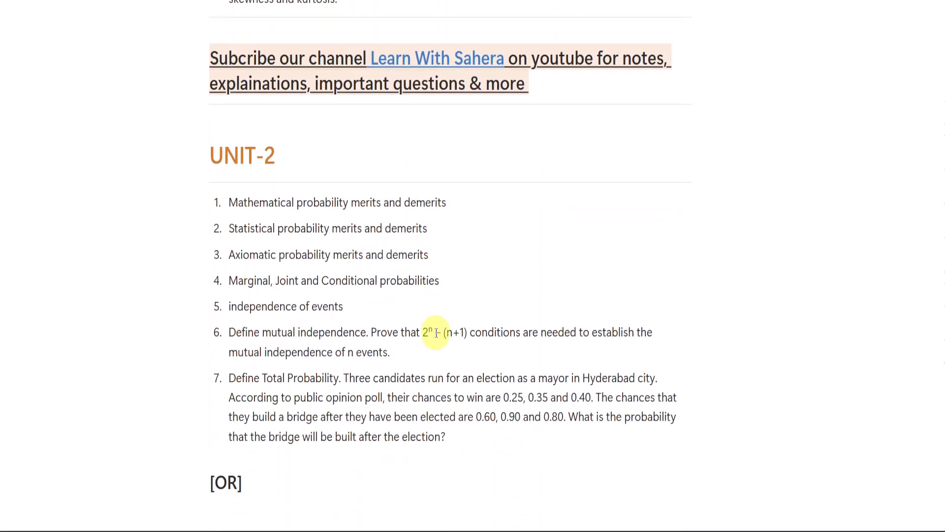
scroll(down, 3)
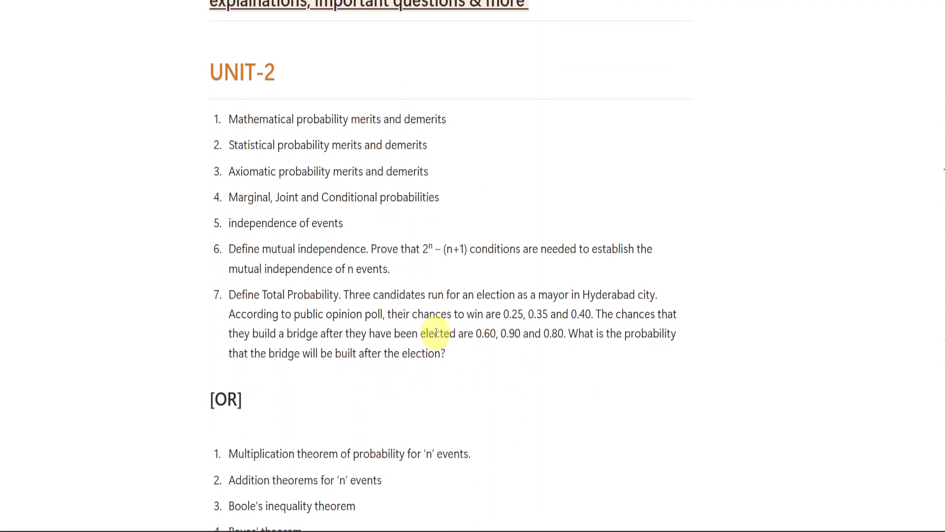
scroll(down, 3)
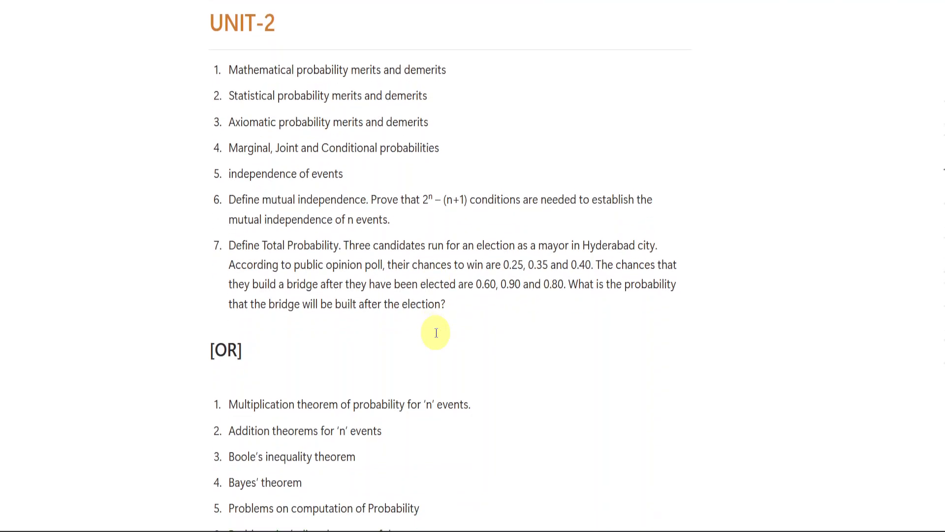
scroll(down, 3)
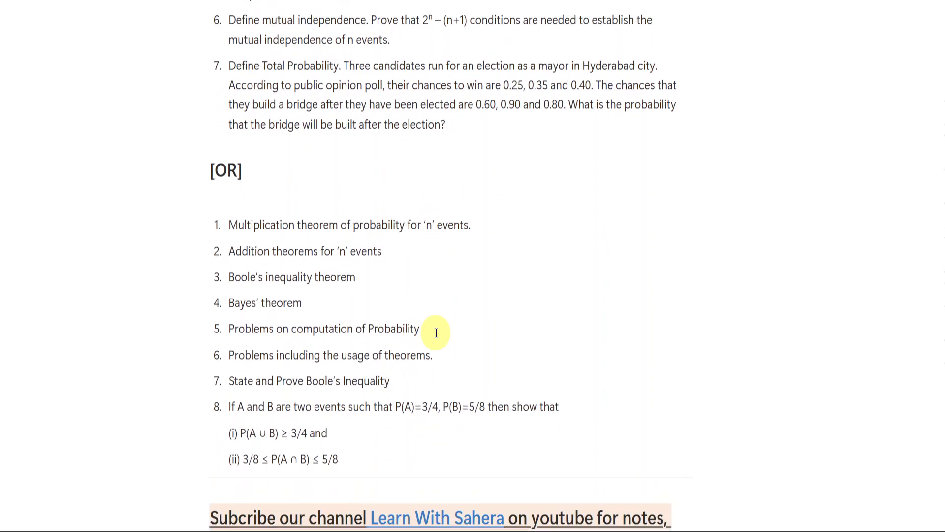
scroll(up, 3)
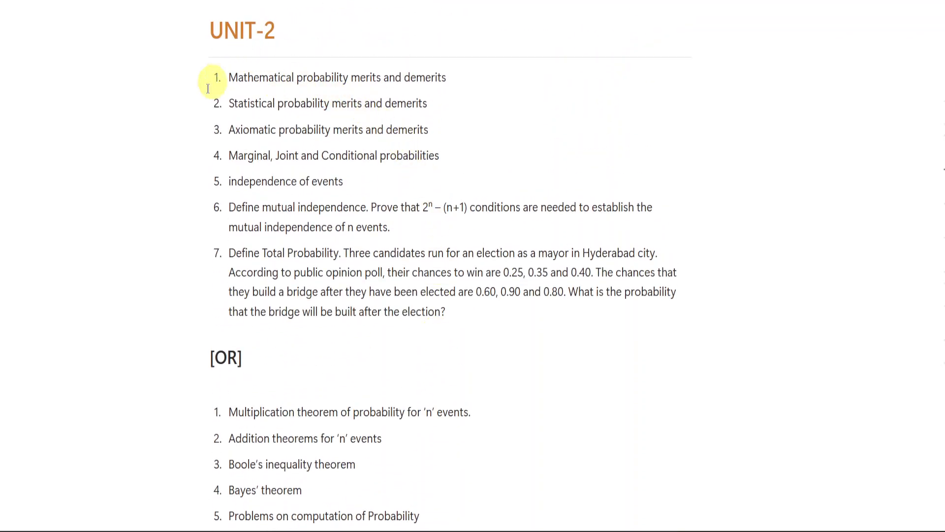
mouse_move(455, 105)
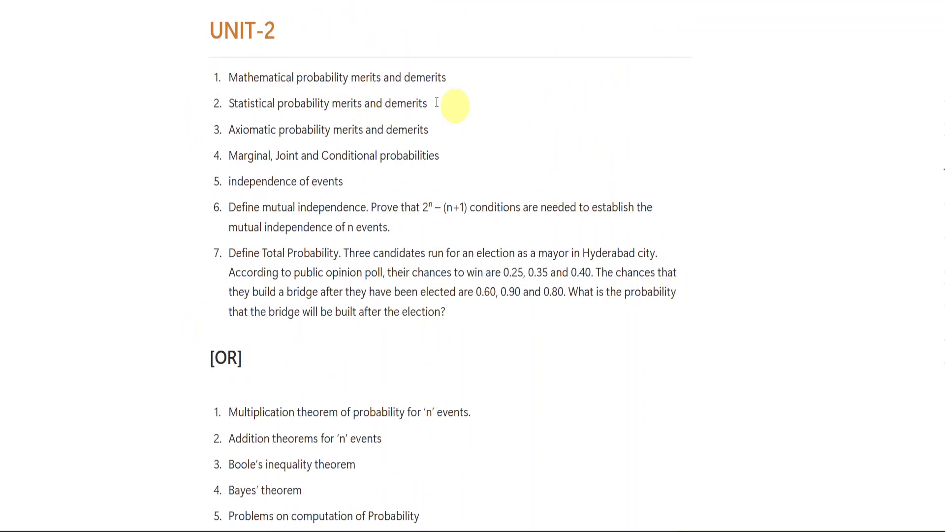
scroll(down, 3)
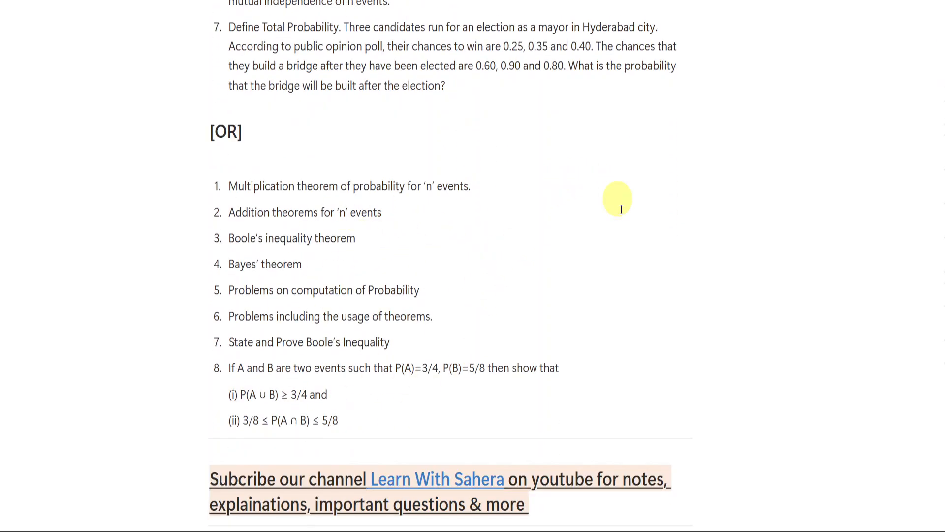
mouse_move(531, 353)
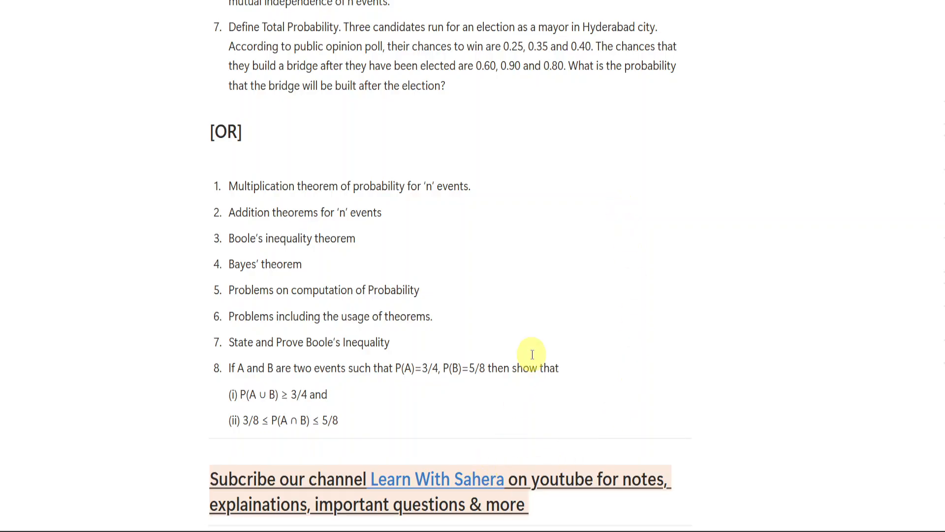
scroll(up, 3)
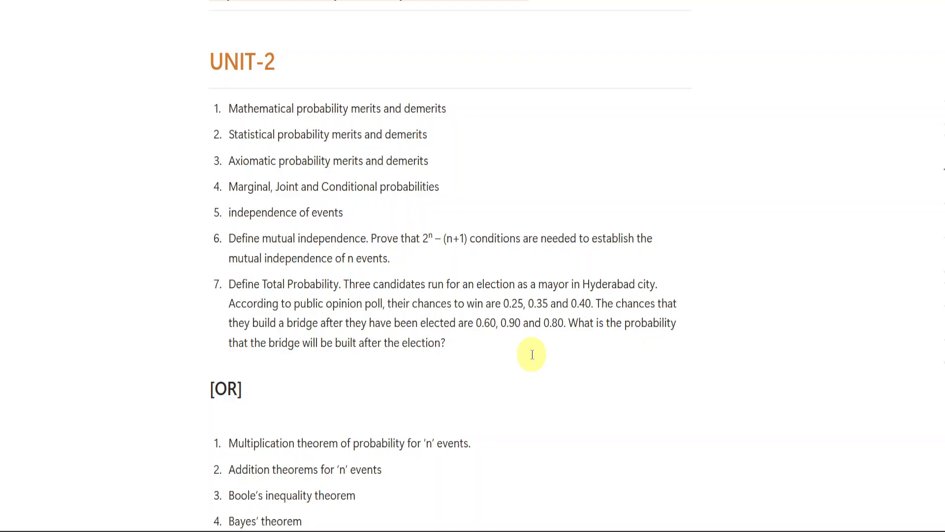
scroll(down, 3)
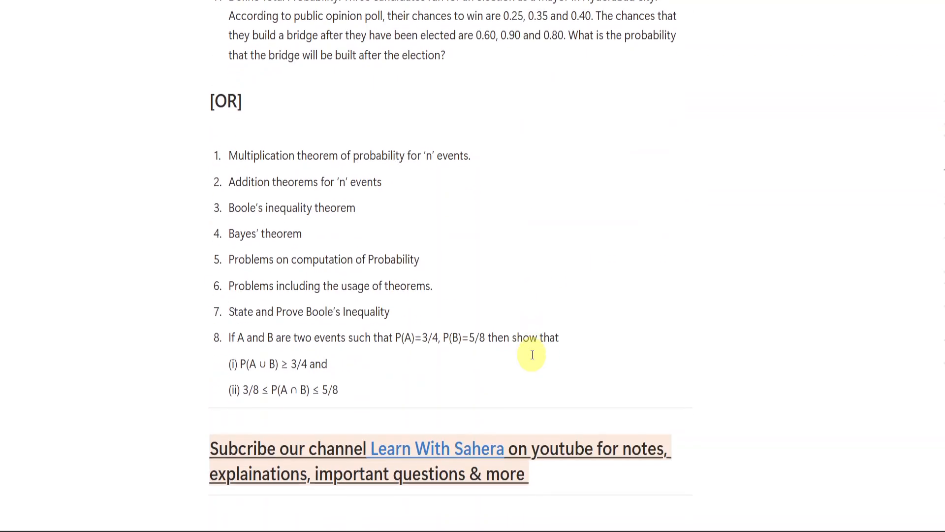
scroll(down, 3)
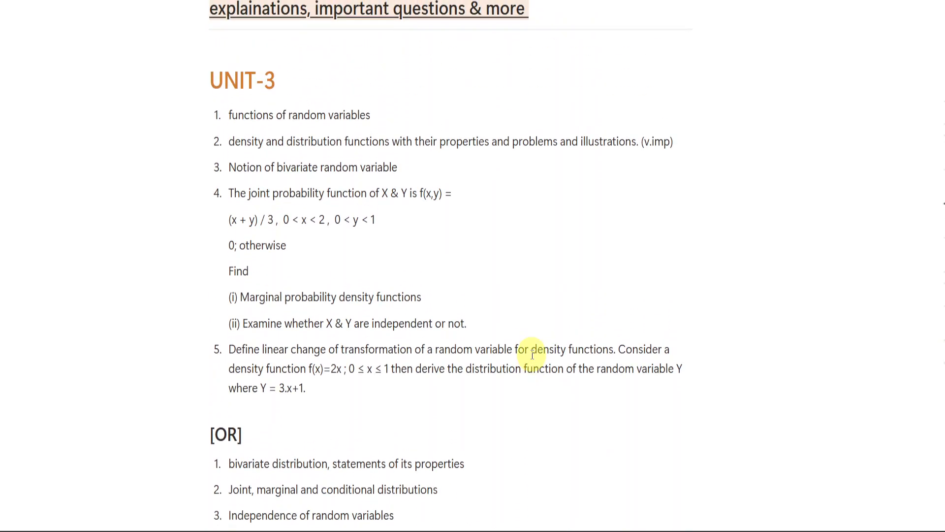
mouse_move(733, 368)
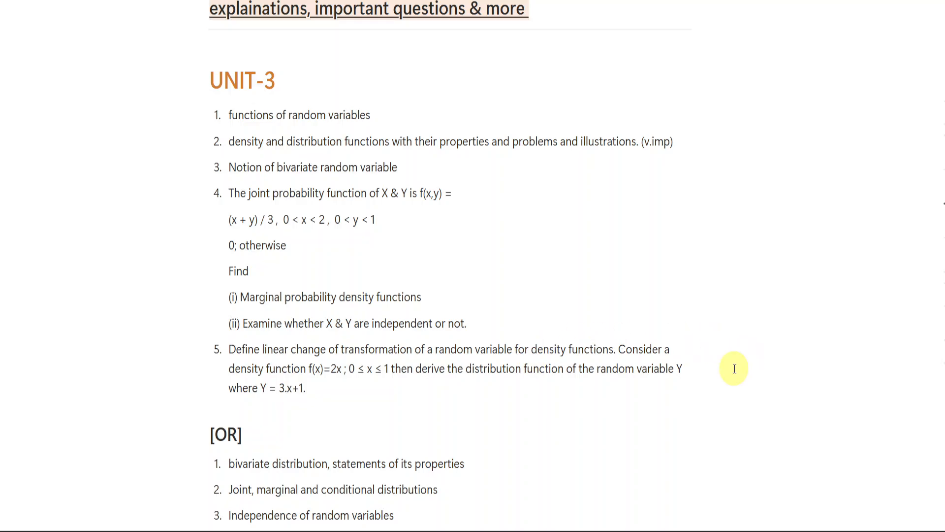
scroll(down, 3)
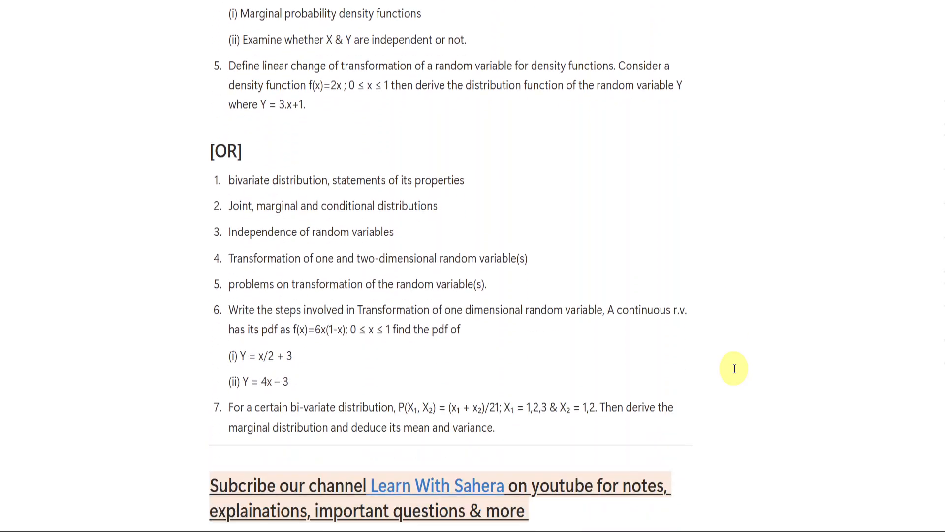
mouse_move(710, 333)
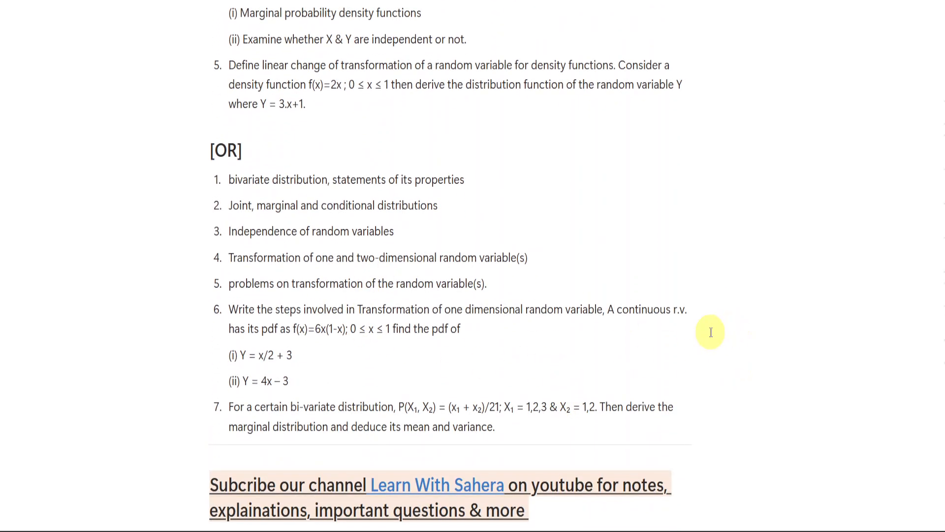
scroll(down, 3)
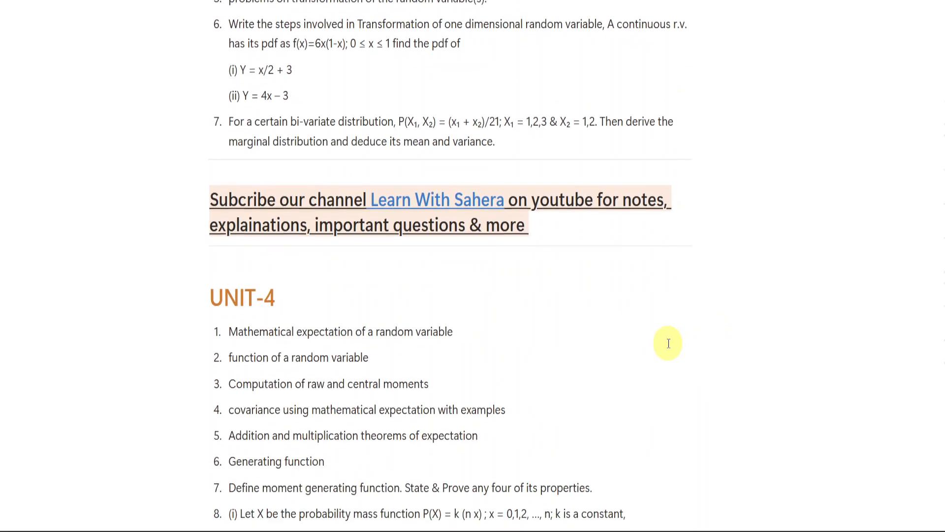
scroll(down, 3)
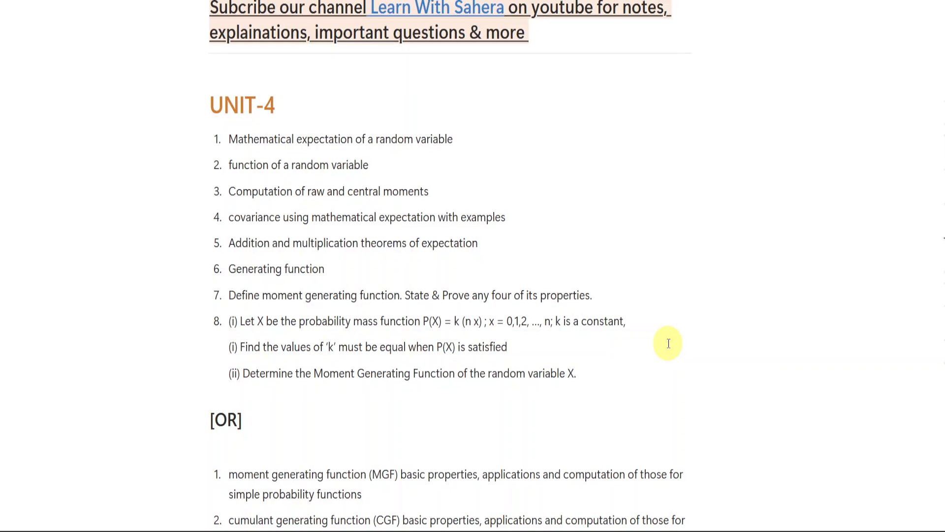
scroll(down, 3)
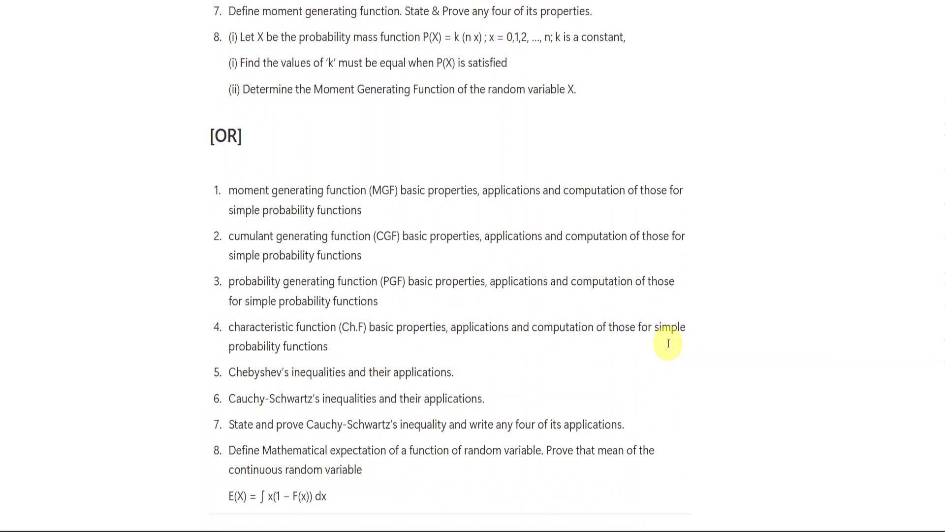
scroll(down, 3)
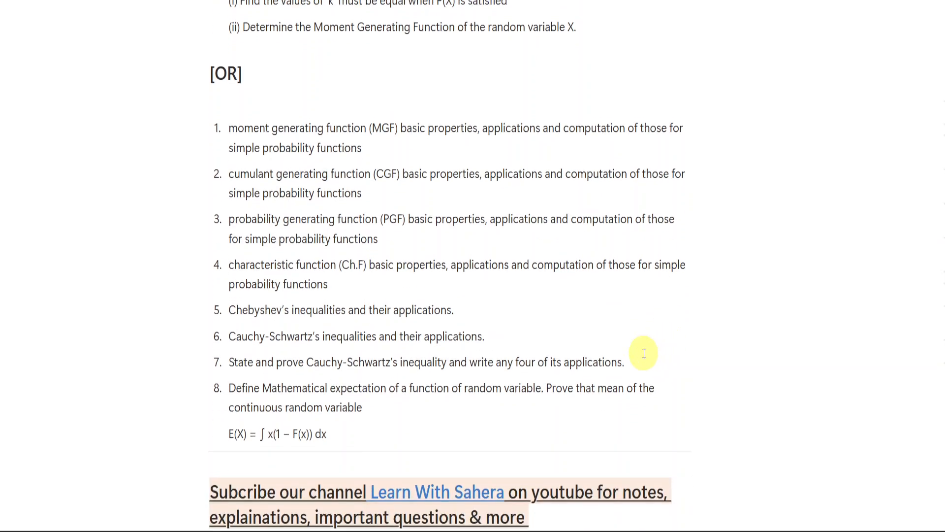
scroll(up, 3)
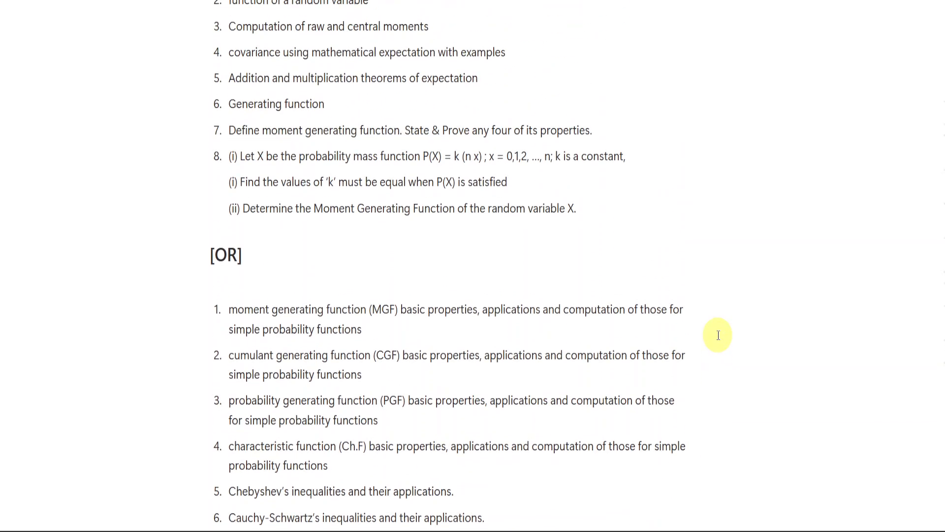
scroll(up, 3)
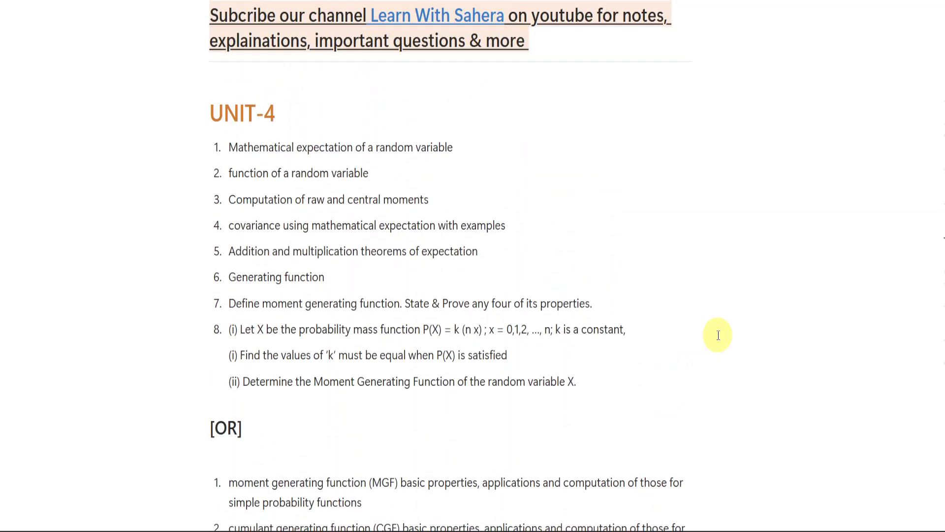
scroll(down, 3)
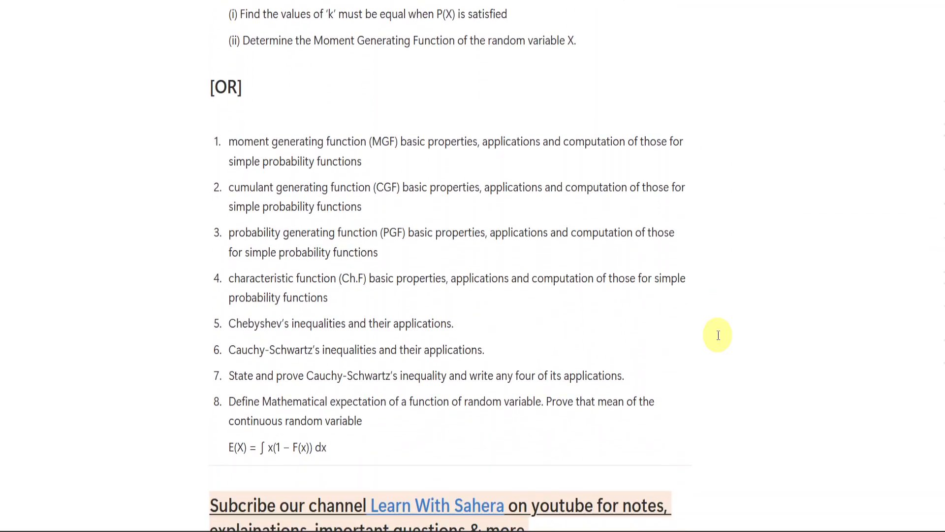
scroll(down, 3)
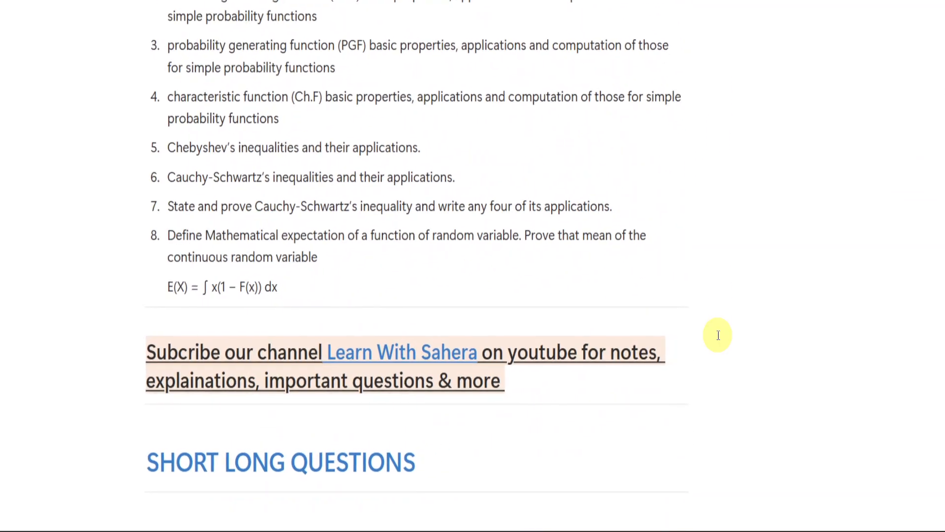
scroll(down, 3)
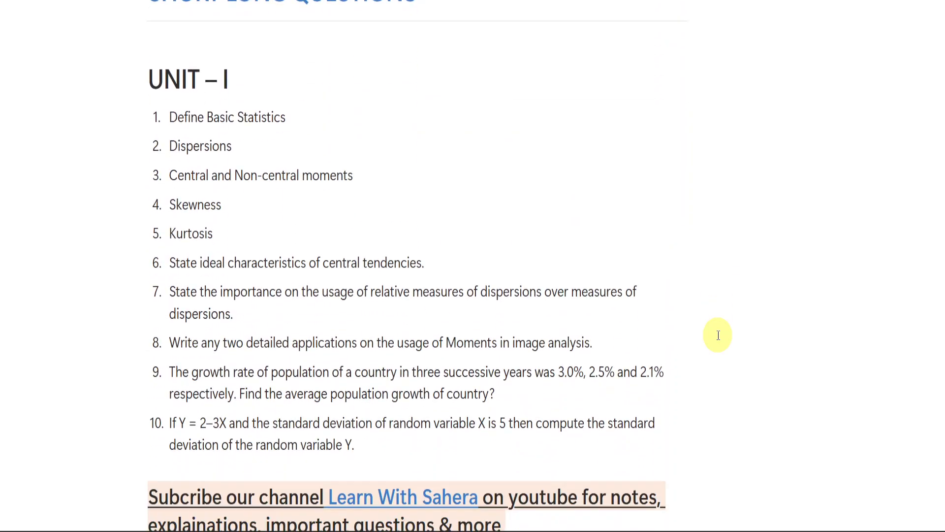
scroll(up, 3)
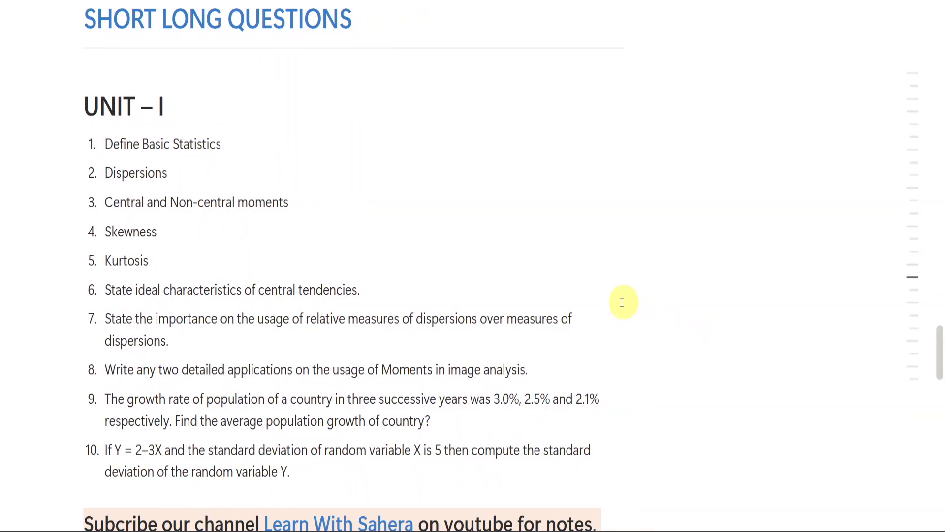
mouse_move(370, 16)
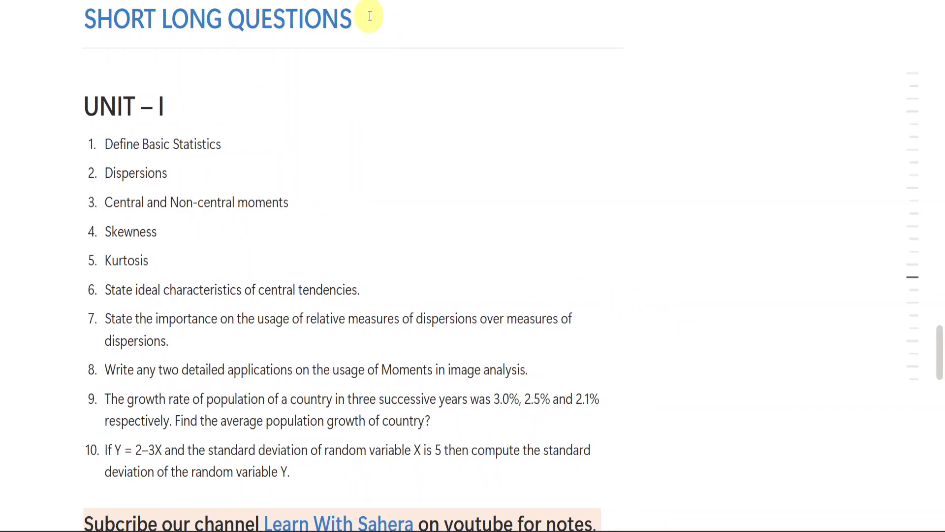
mouse_move(292, 20)
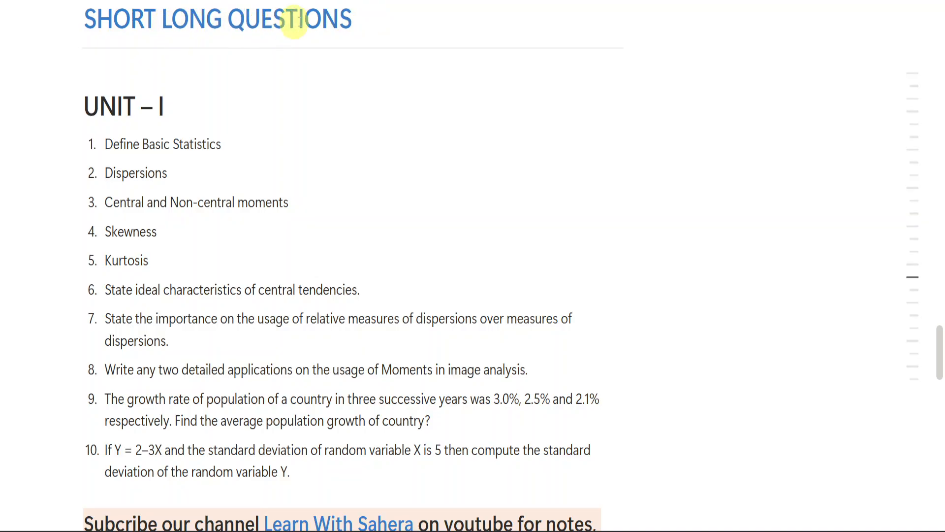
mouse_move(298, 32)
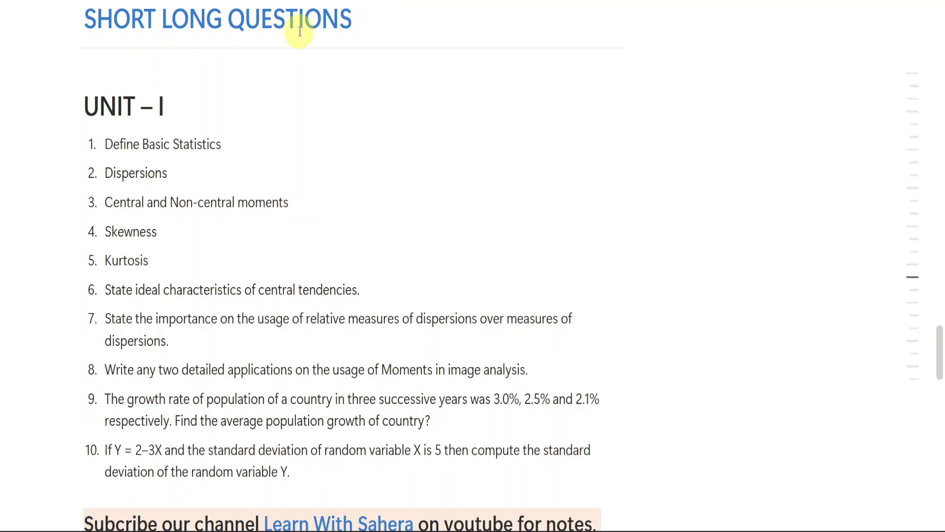
mouse_move(494, 169)
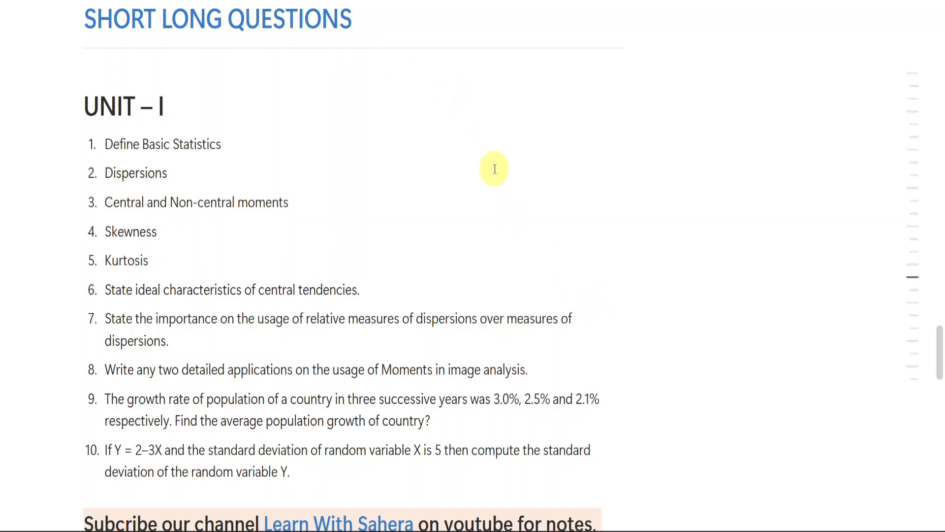
mouse_move(310, 178)
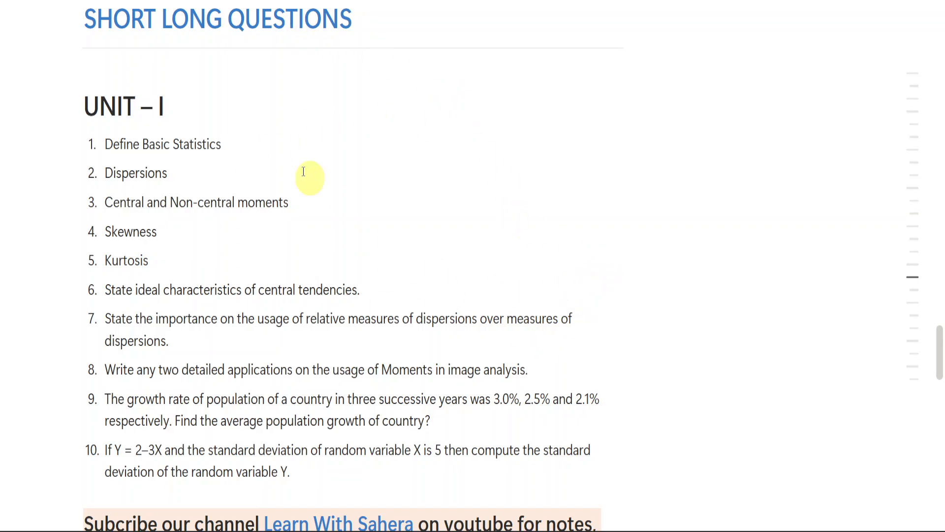
mouse_move(649, 362)
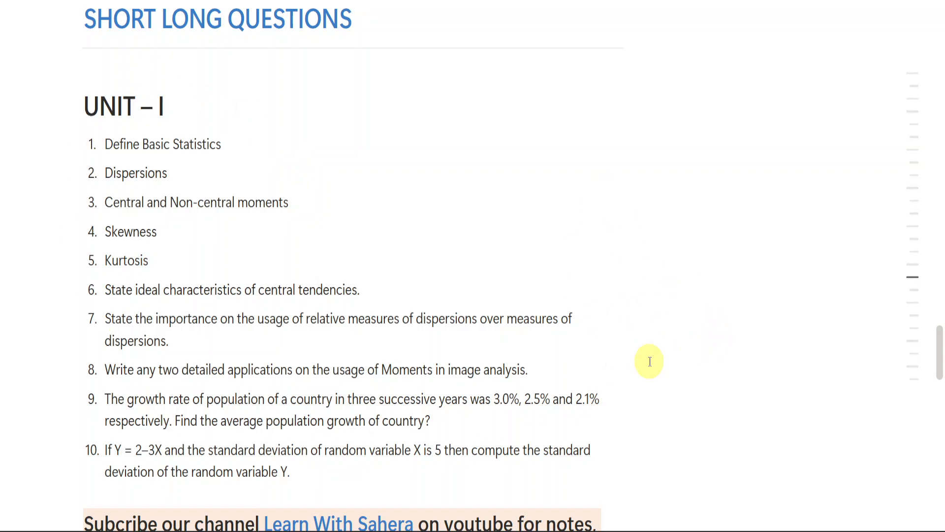
scroll(down, 3)
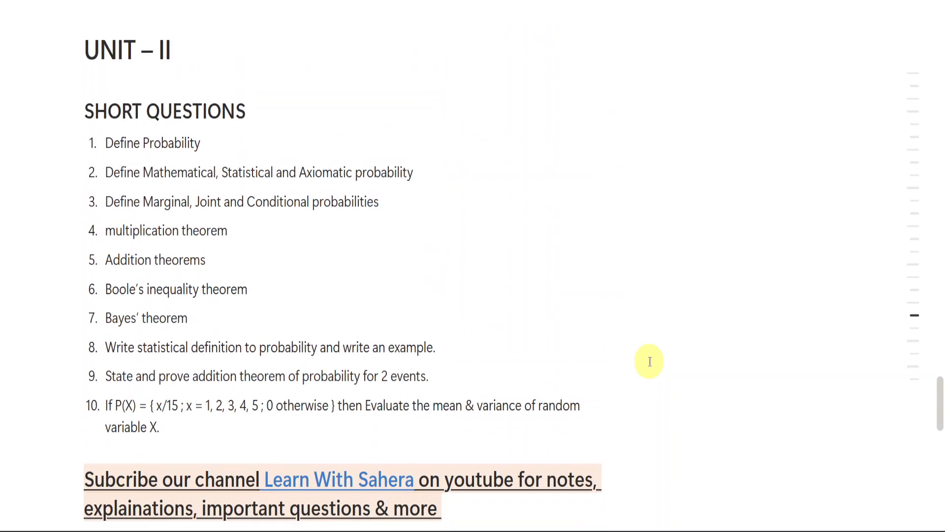
scroll(down, 3)
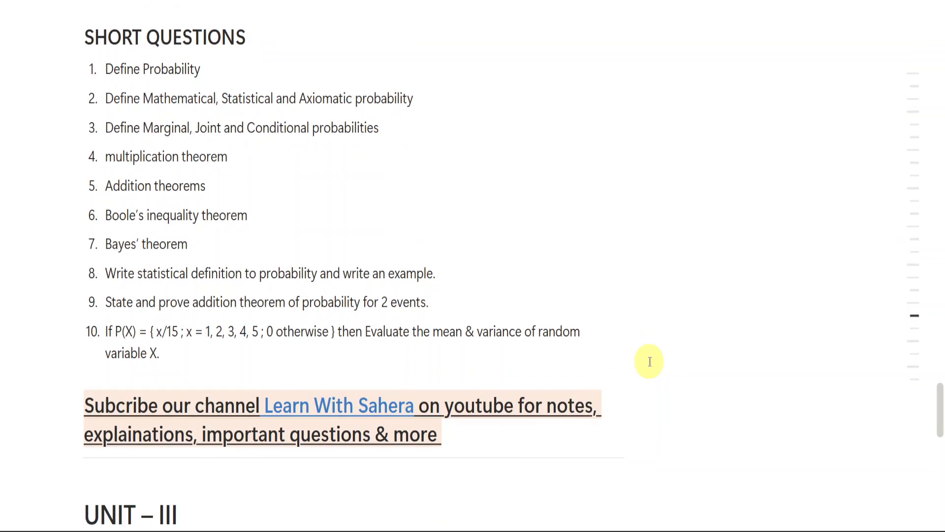
scroll(down, 3)
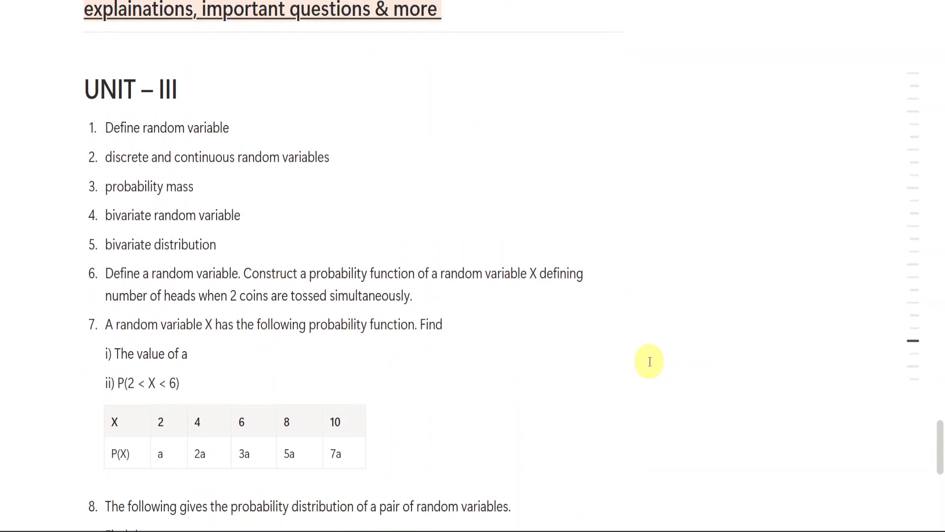
scroll(down, 3)
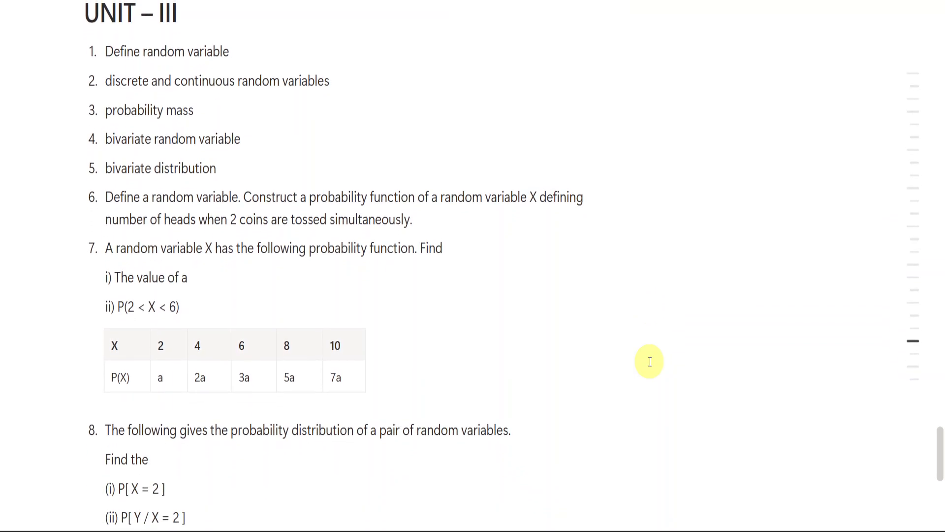
scroll(down, 3)
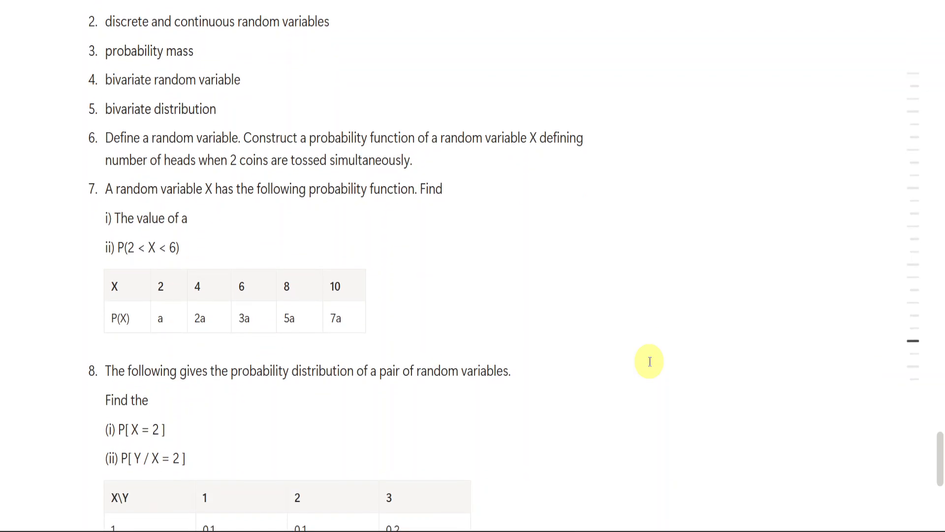
scroll(down, 3)
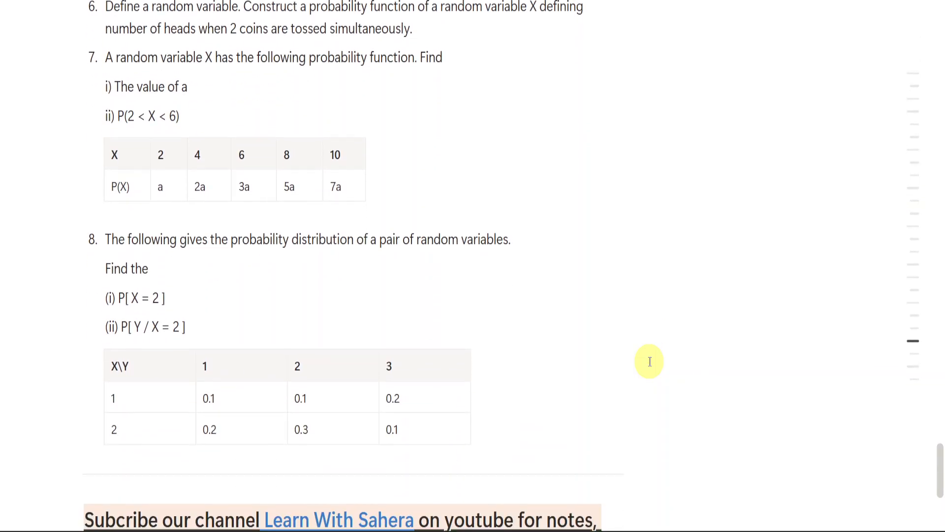
scroll(down, 3)
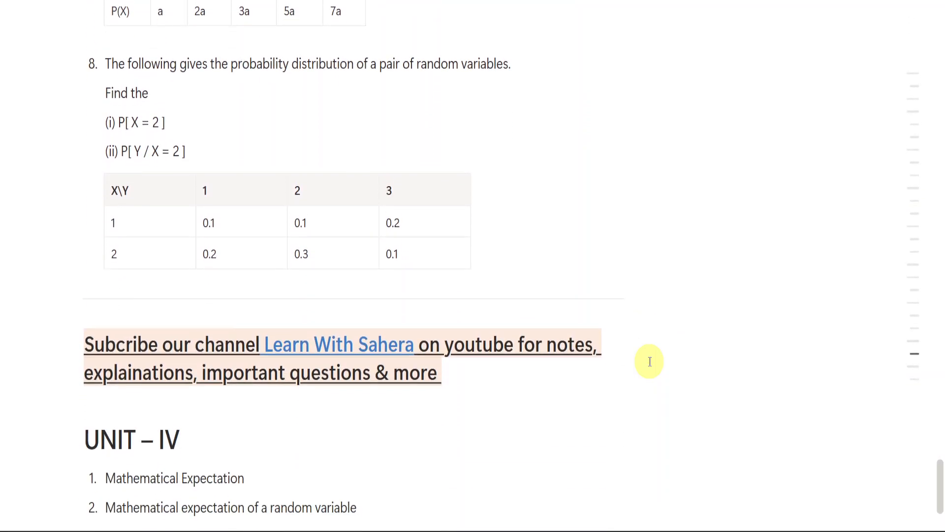
scroll(down, 3)
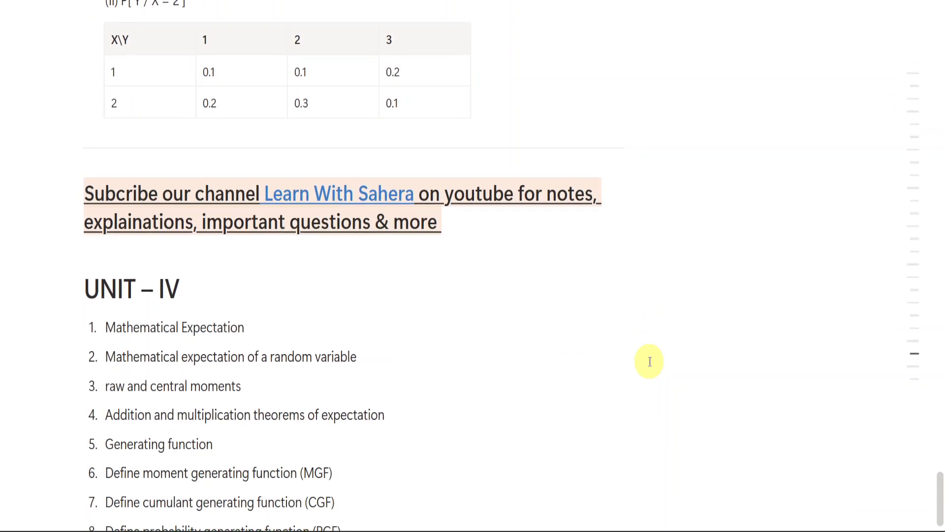
scroll(down, 3)
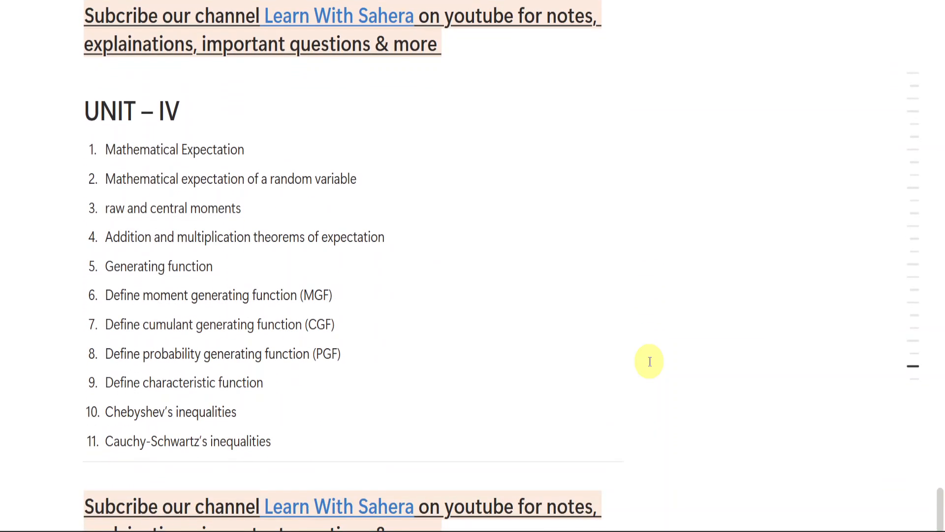
scroll(down, 3)
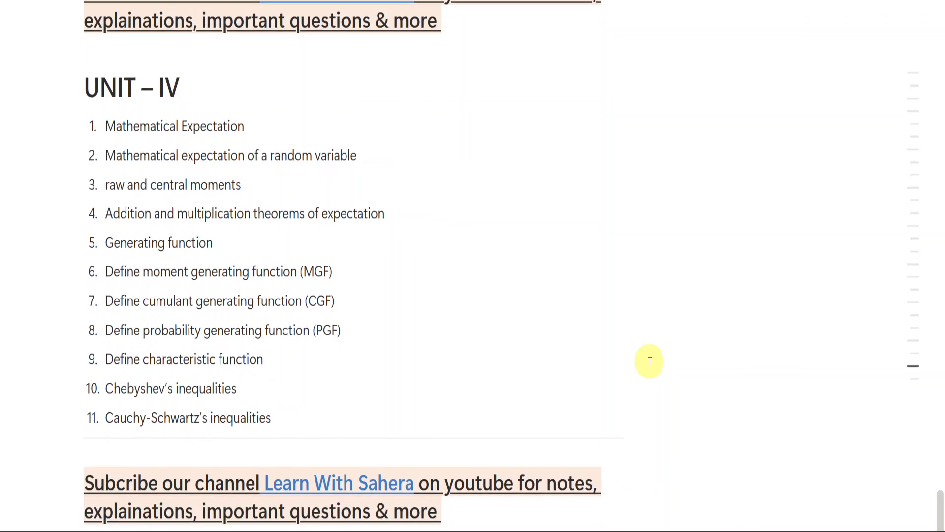
scroll(up, 3)
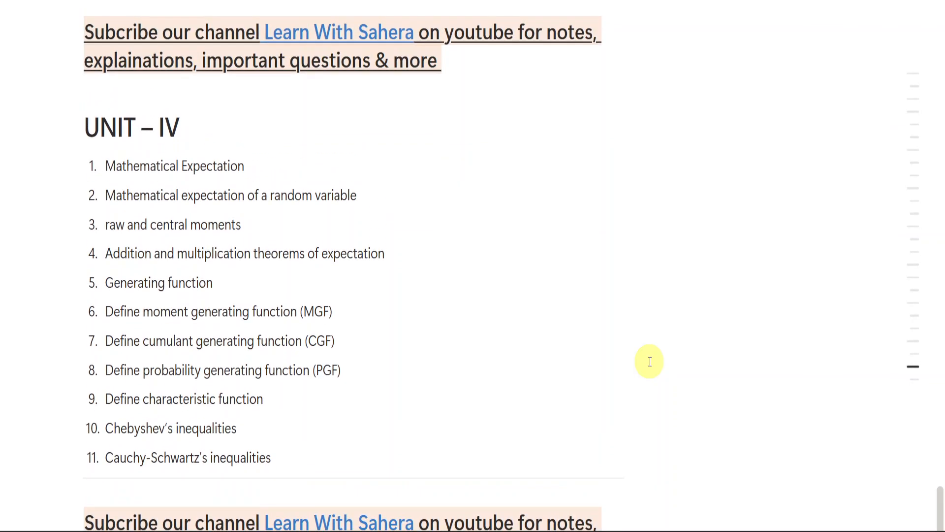